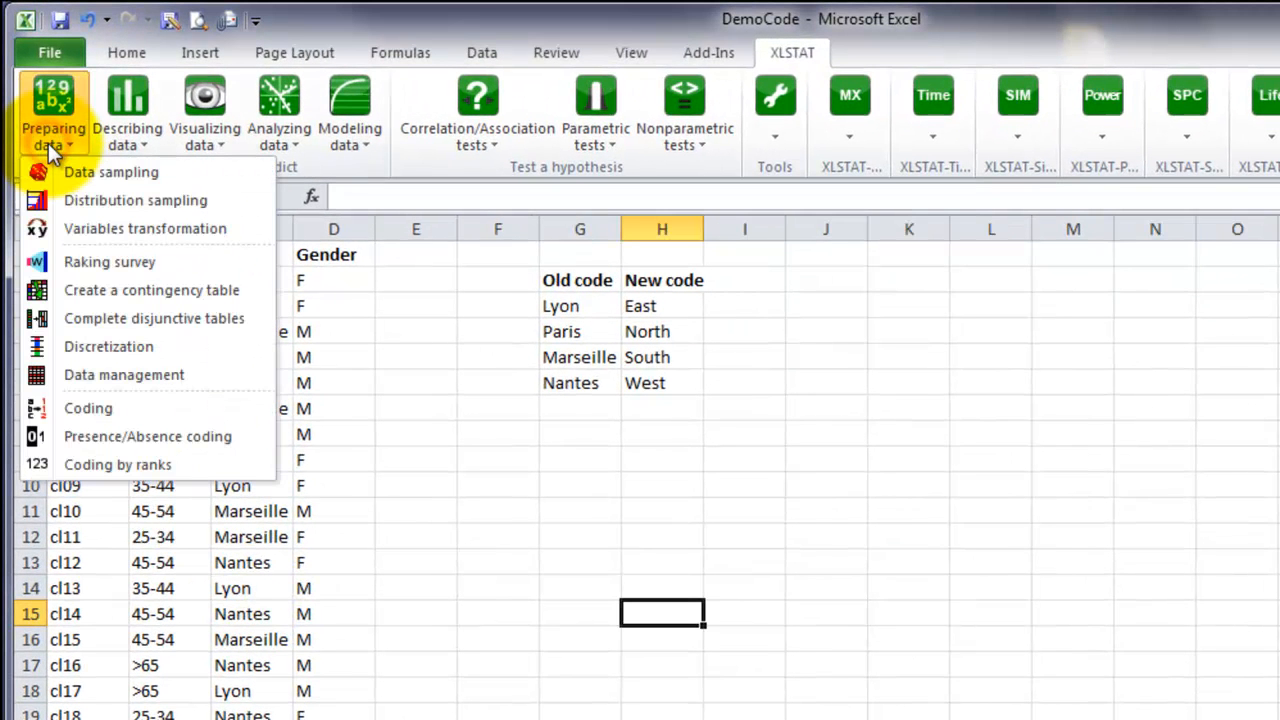
mouse_move(124, 374)
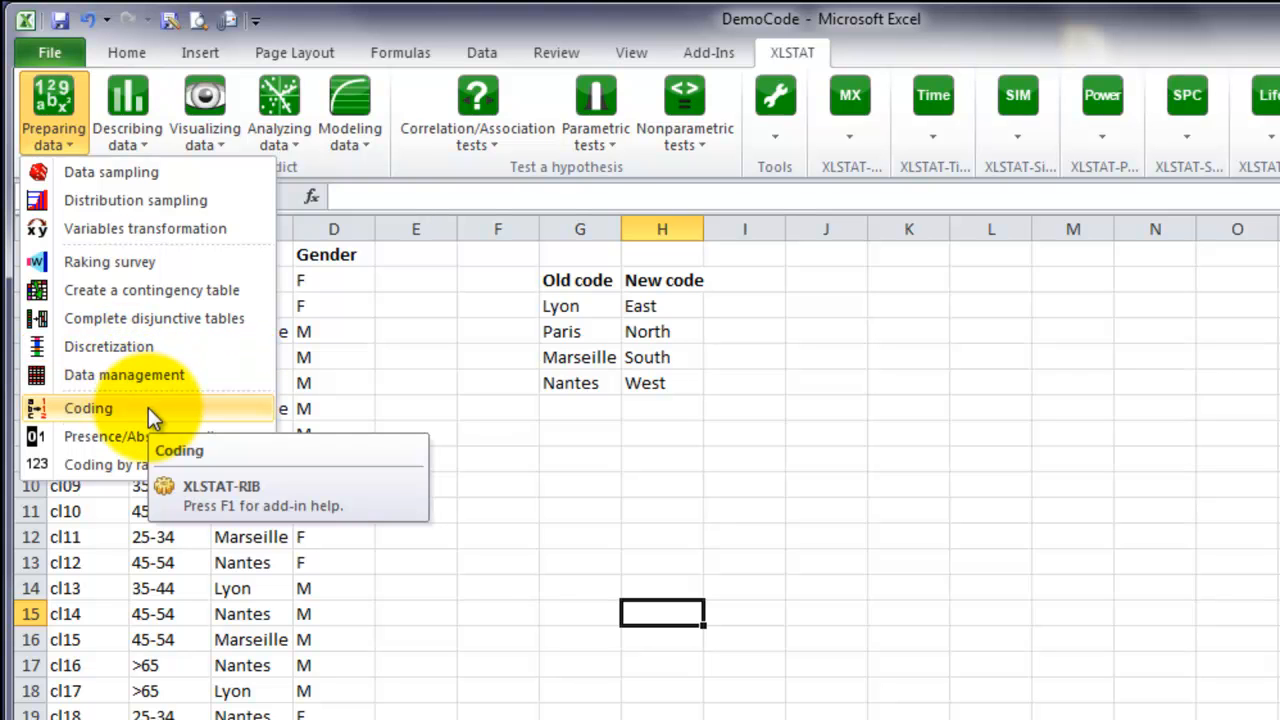
Launch the XLSTAT Coding tool from the Preparing data menu.
click(88, 408)
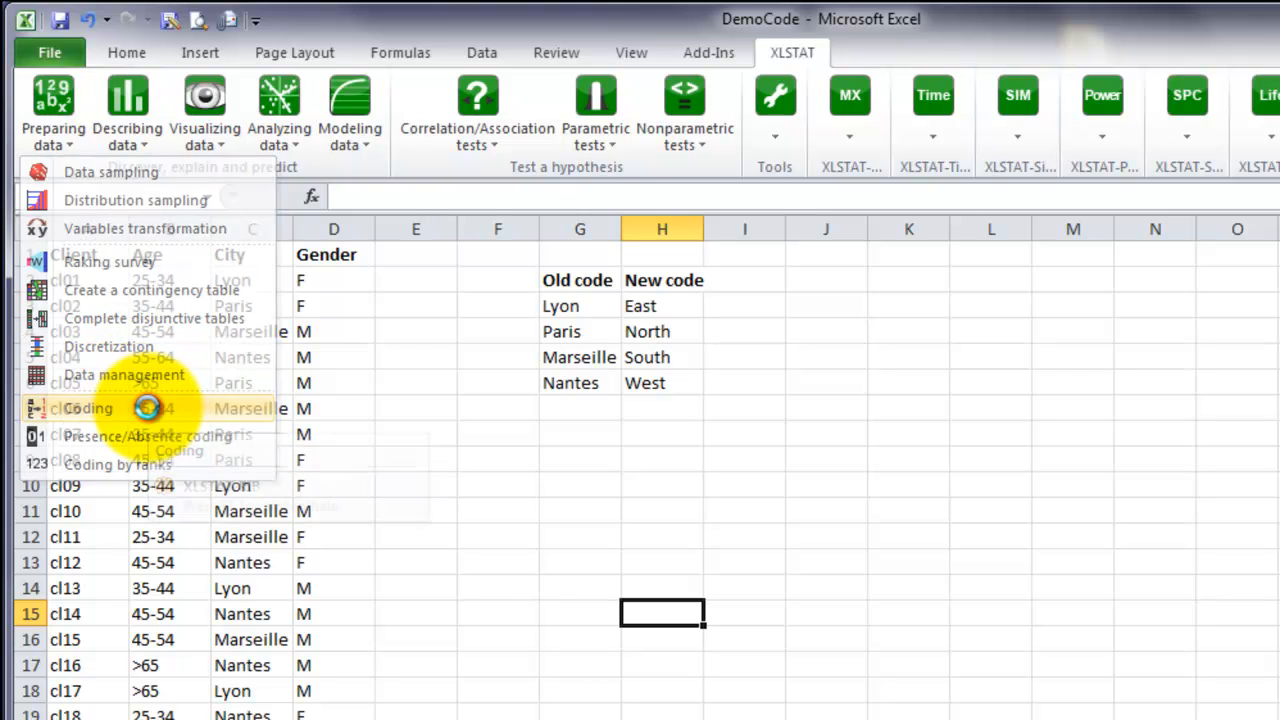
Use column C (City) as data and G2:H6 (Old code/New code) as the coding table.
click(88, 408)
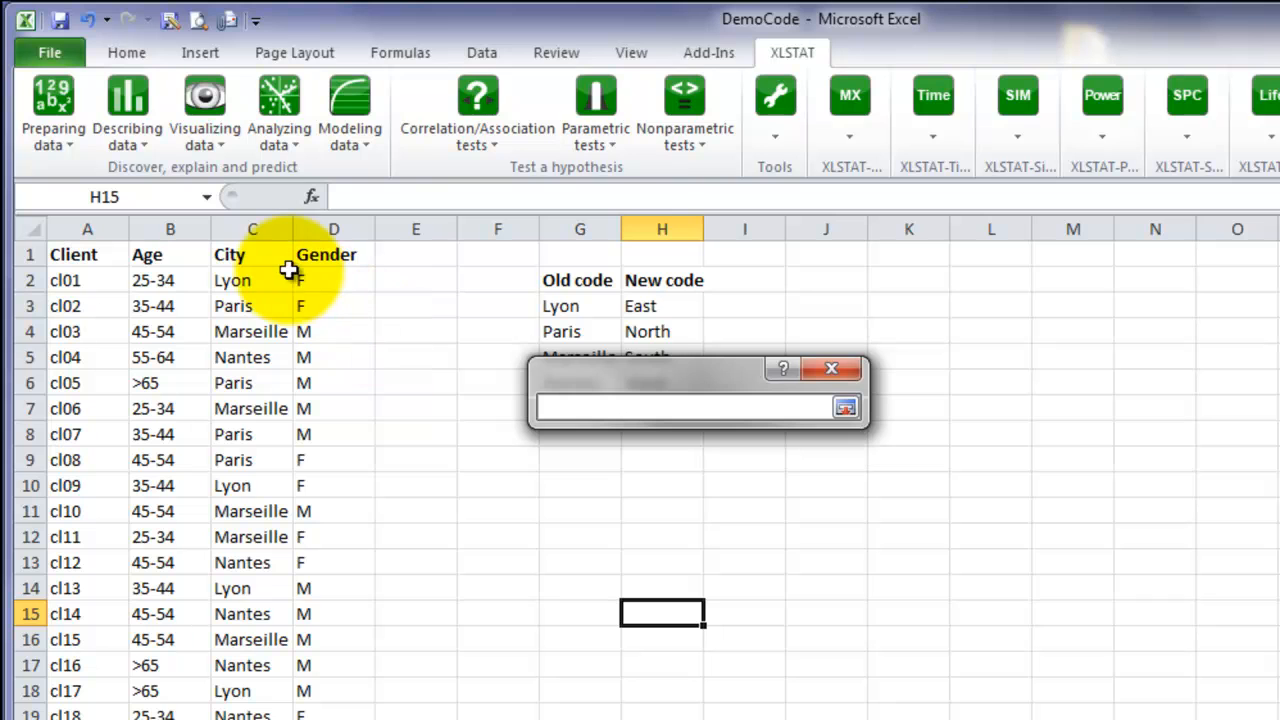
click(252, 228)
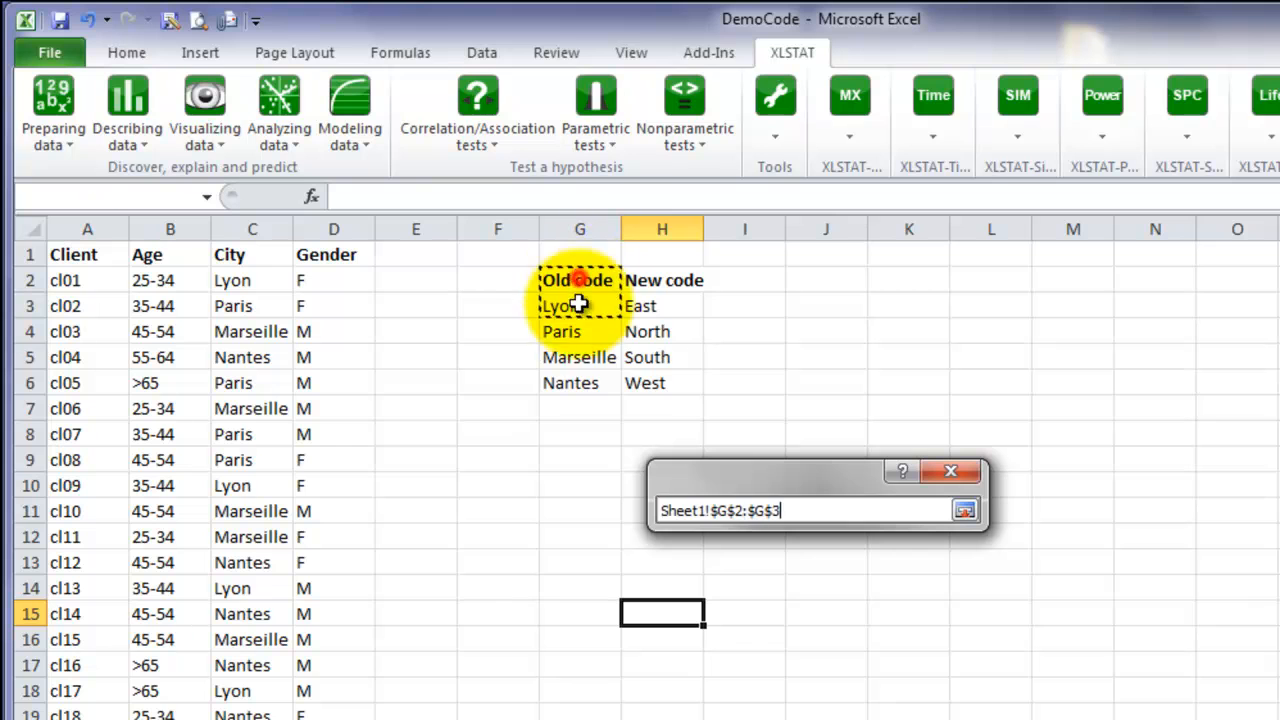
drag(580, 290, 662, 384)
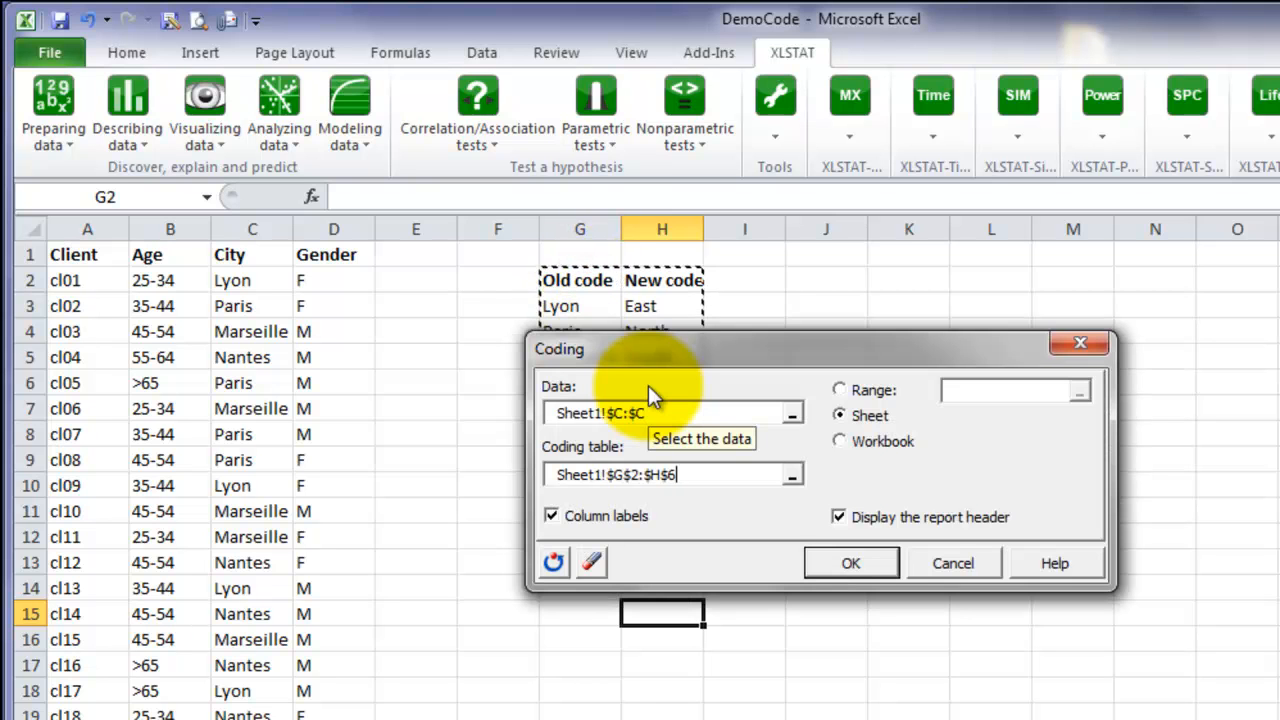
Output the results to the range starting at cell E1, without the report header.
click(840, 388)
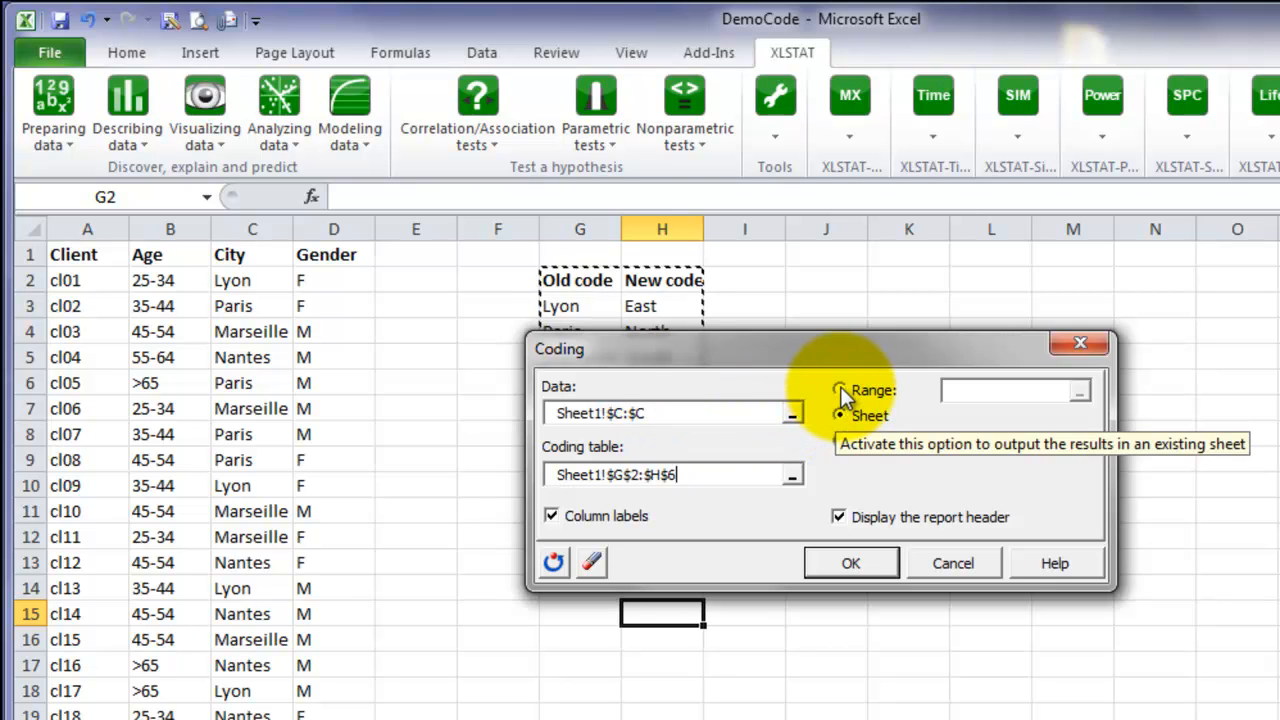
click(840, 390)
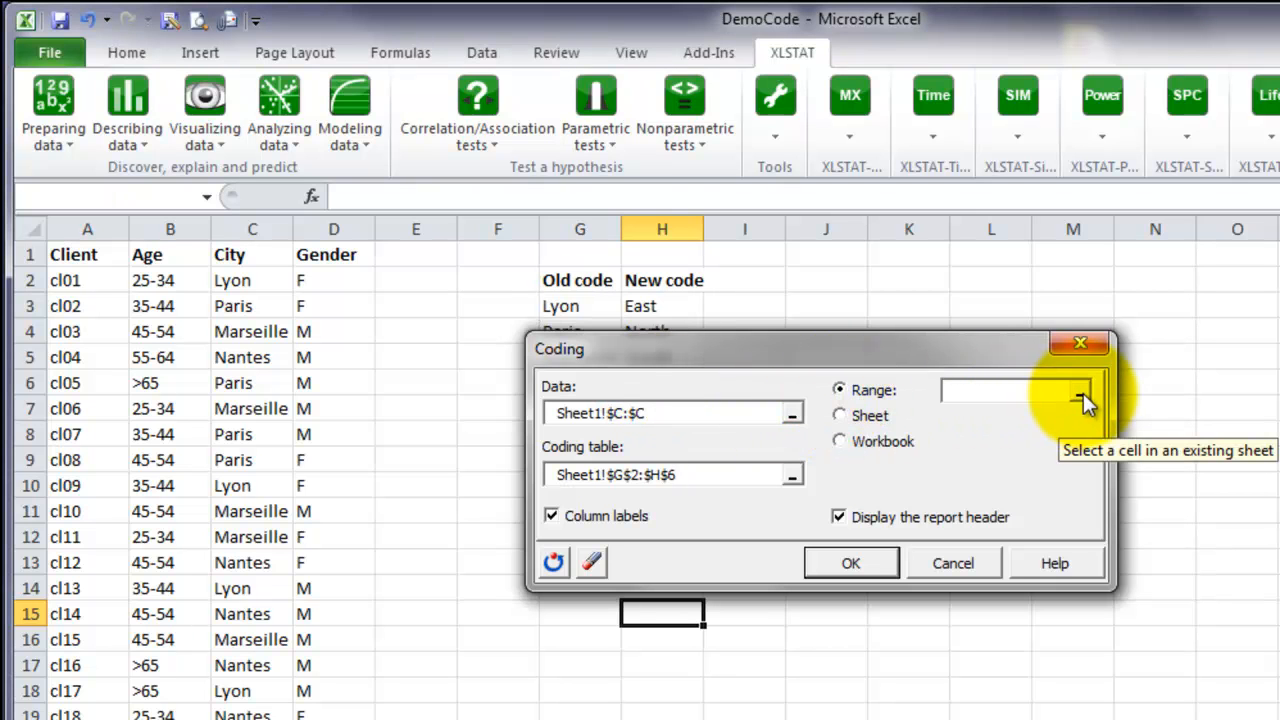
click(990, 390)
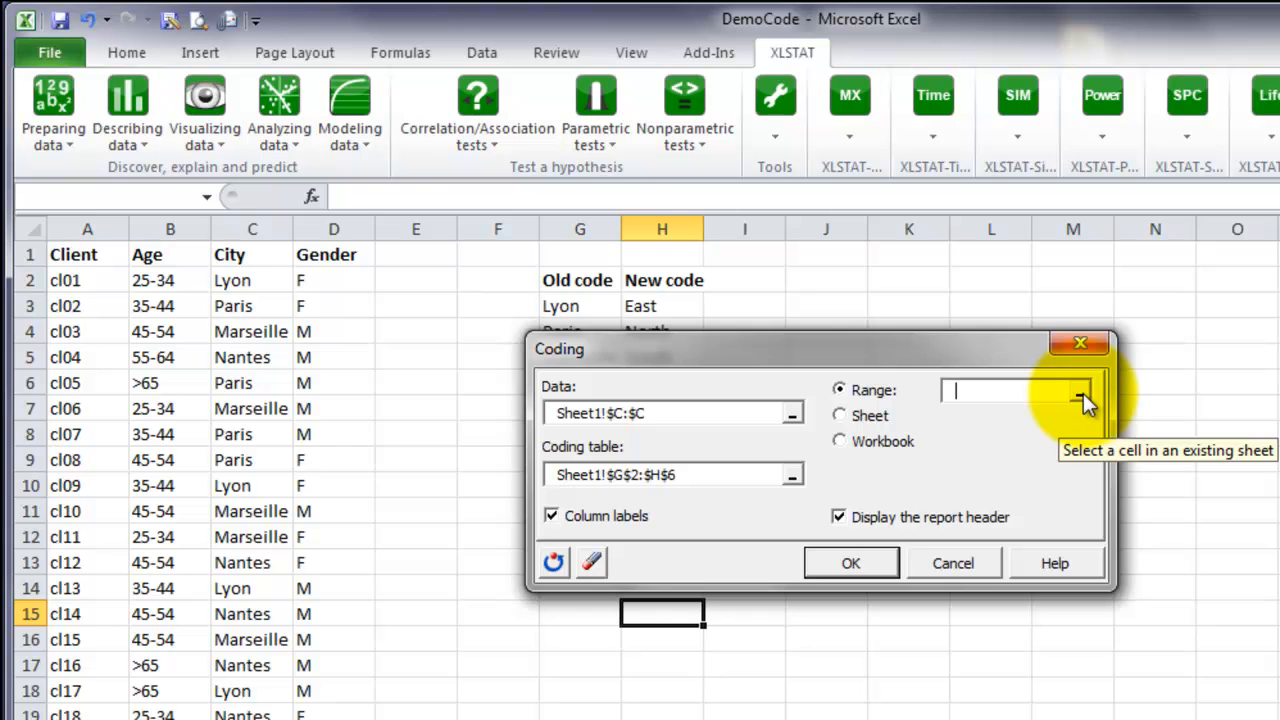
click(1084, 392)
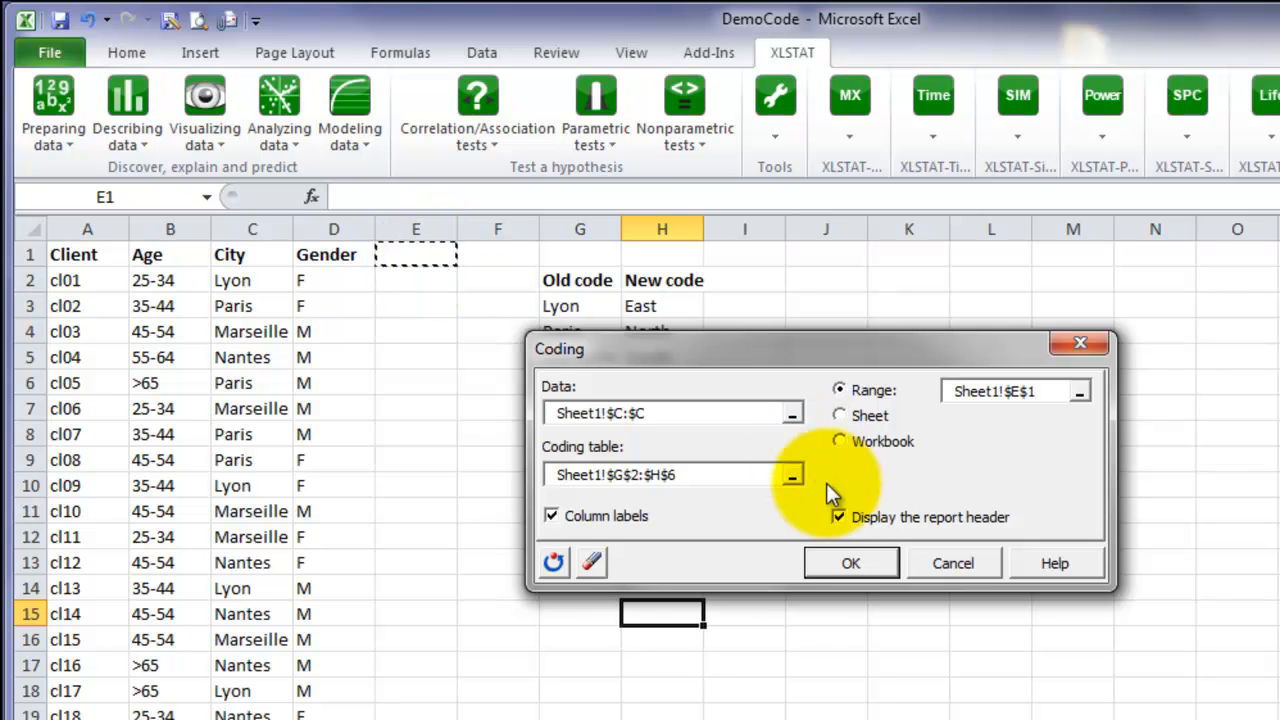
mouse_move(840, 524)
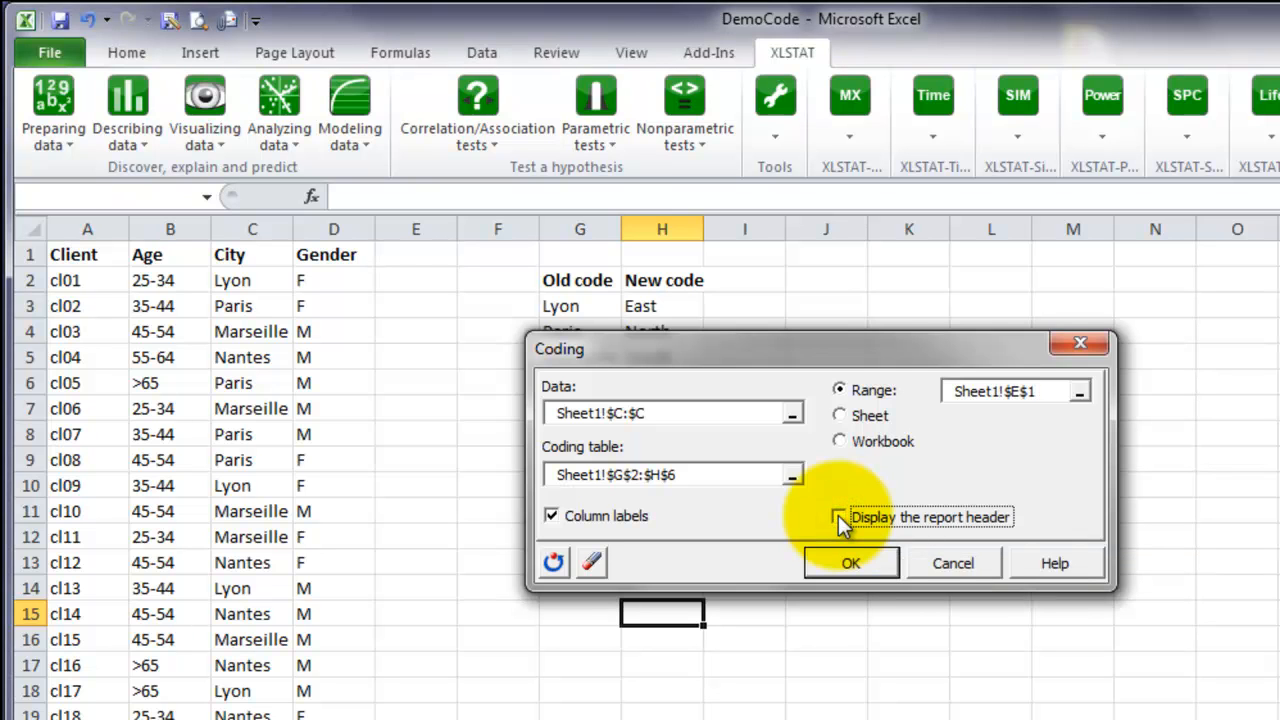
click(850, 562)
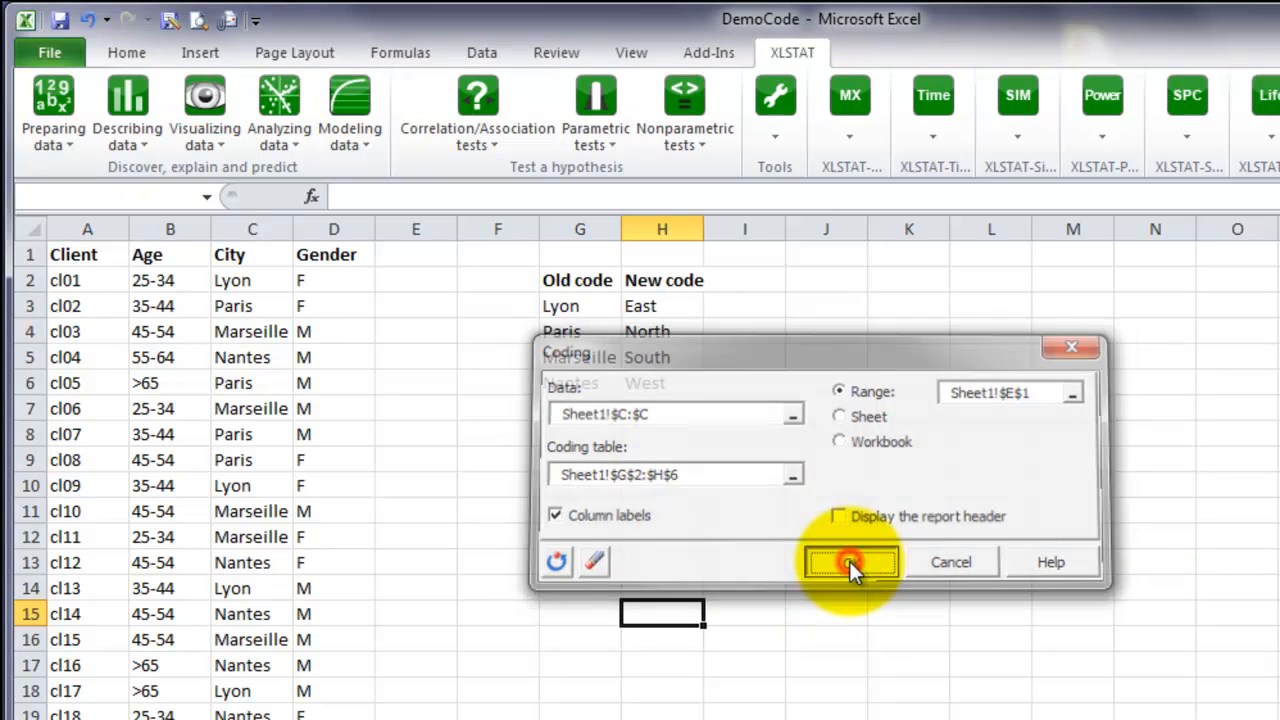
Run the recoding so column E lists each city as East, North, South or West.
click(850, 560)
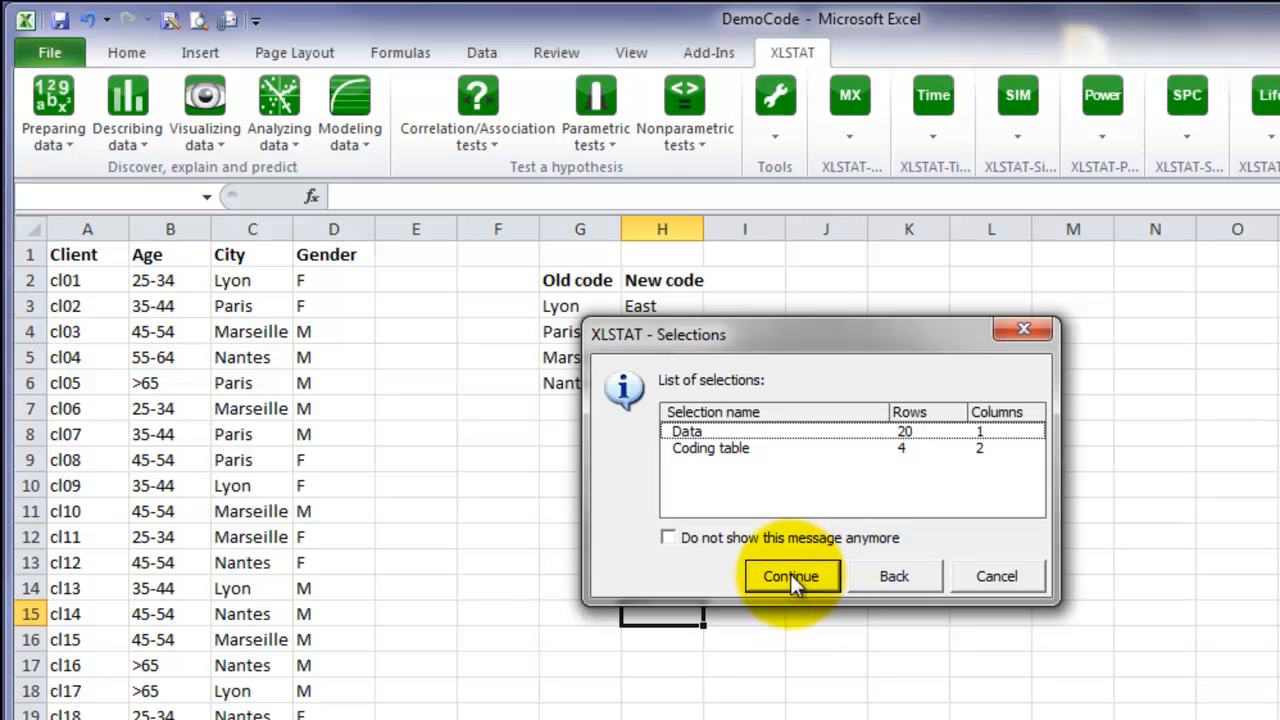
click(790, 576)
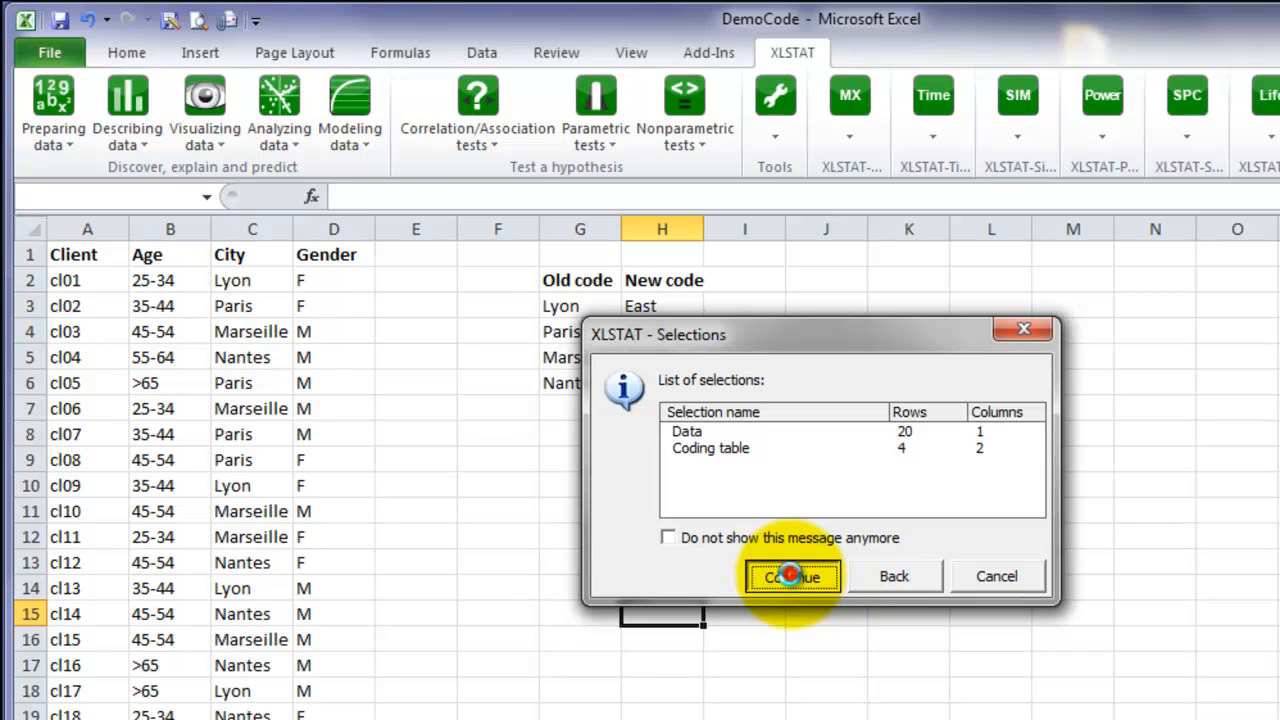
click(792, 576)
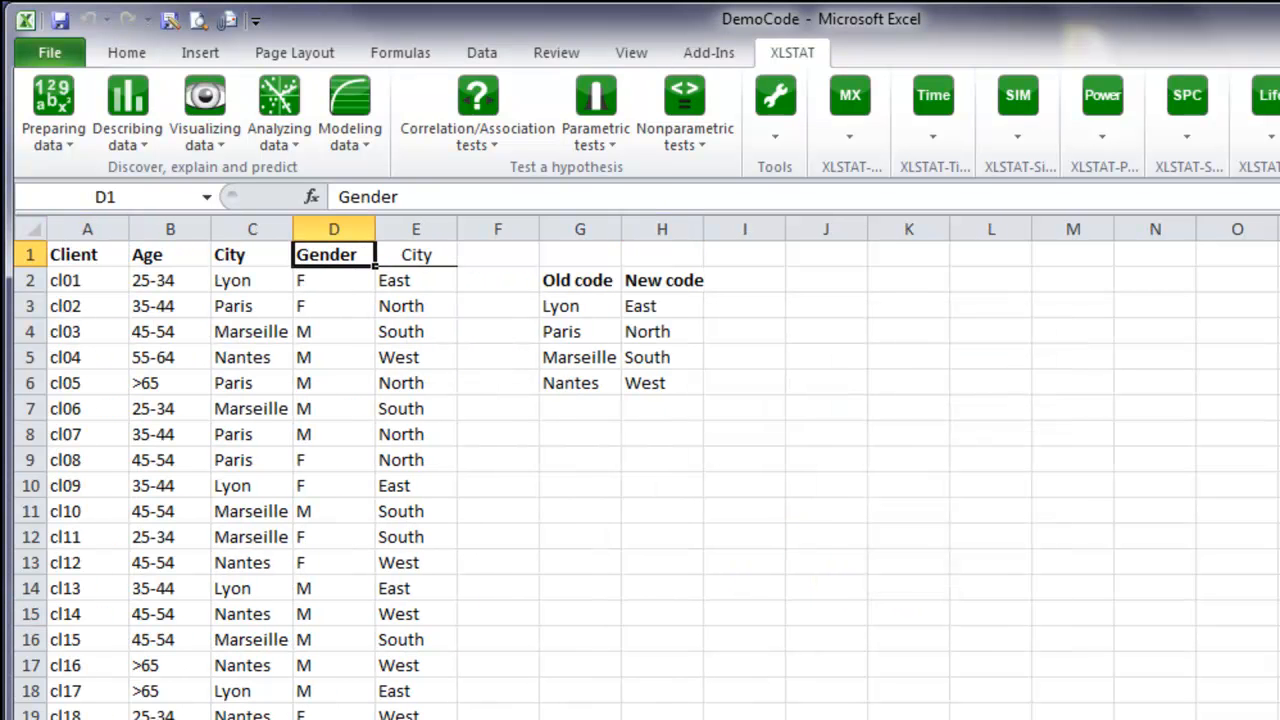